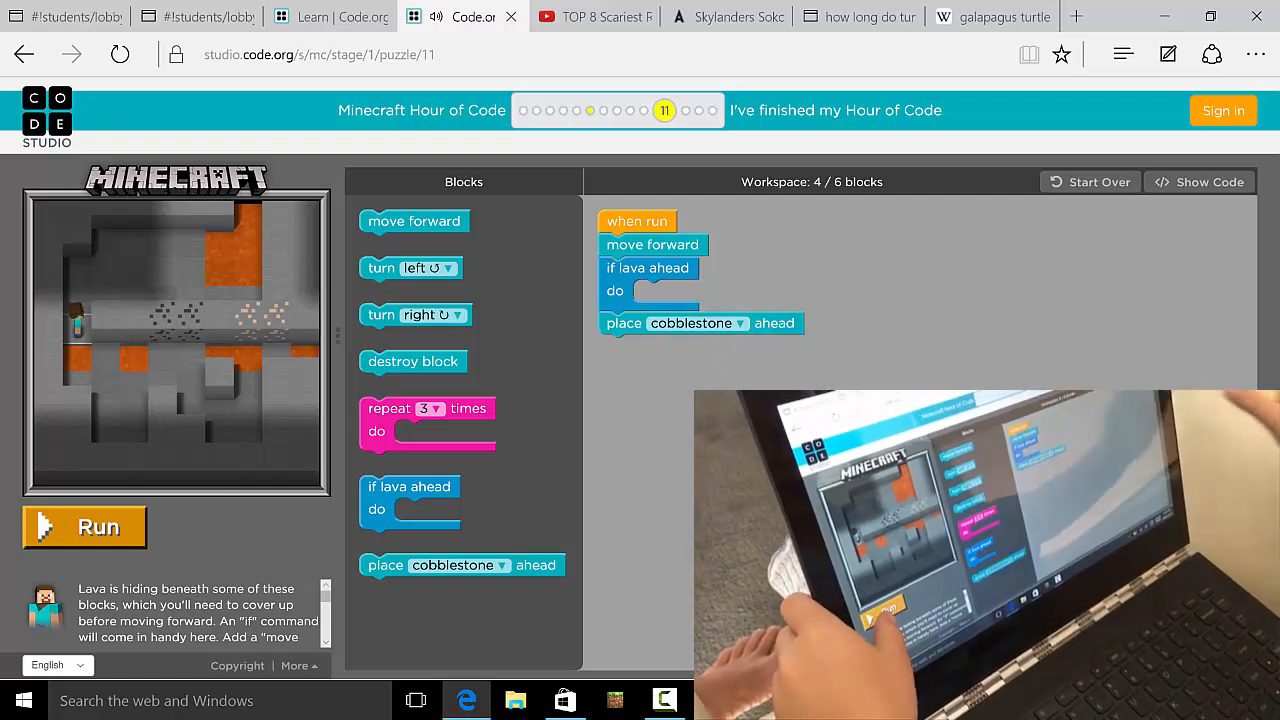
Step: Run the current puzzle 11 program to test it
{"action": "left_click", "coordinate": [84, 527]}
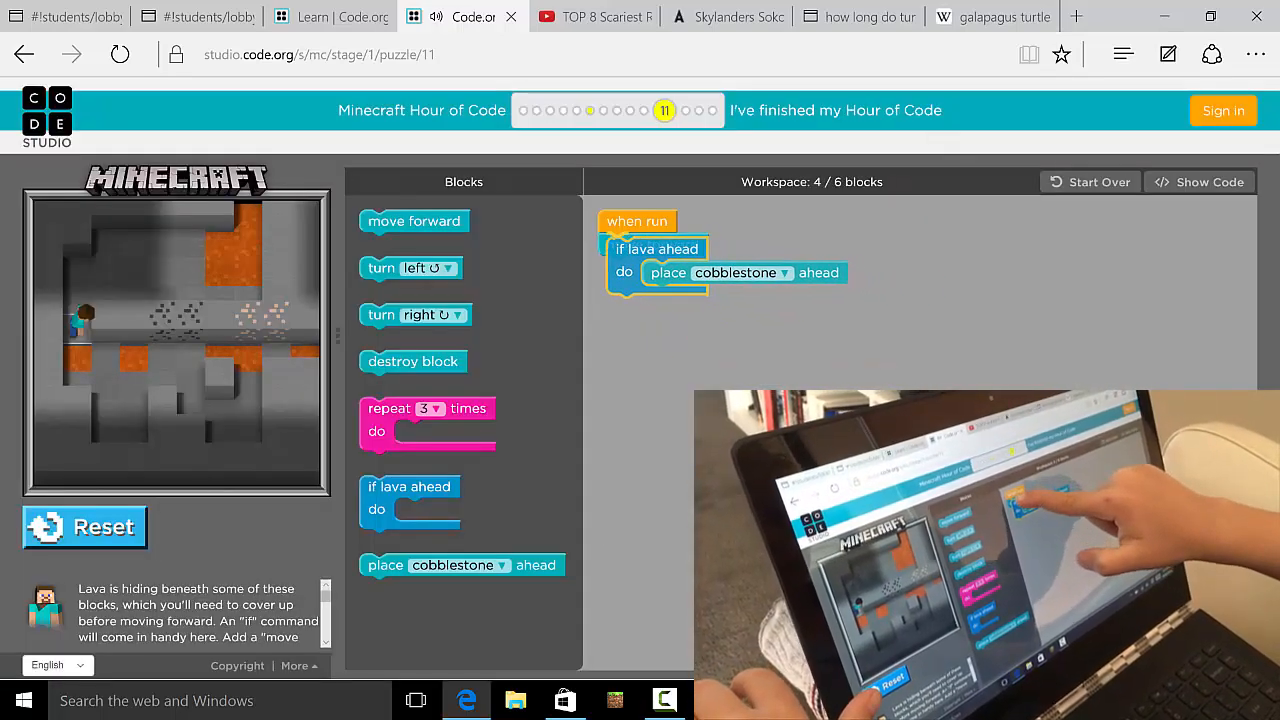
Step: Attach move forward below the if lava ahead block and run the program
{"action": "left_click_drag", "start_coordinate": [414, 221], "coordinate": [652, 302]}
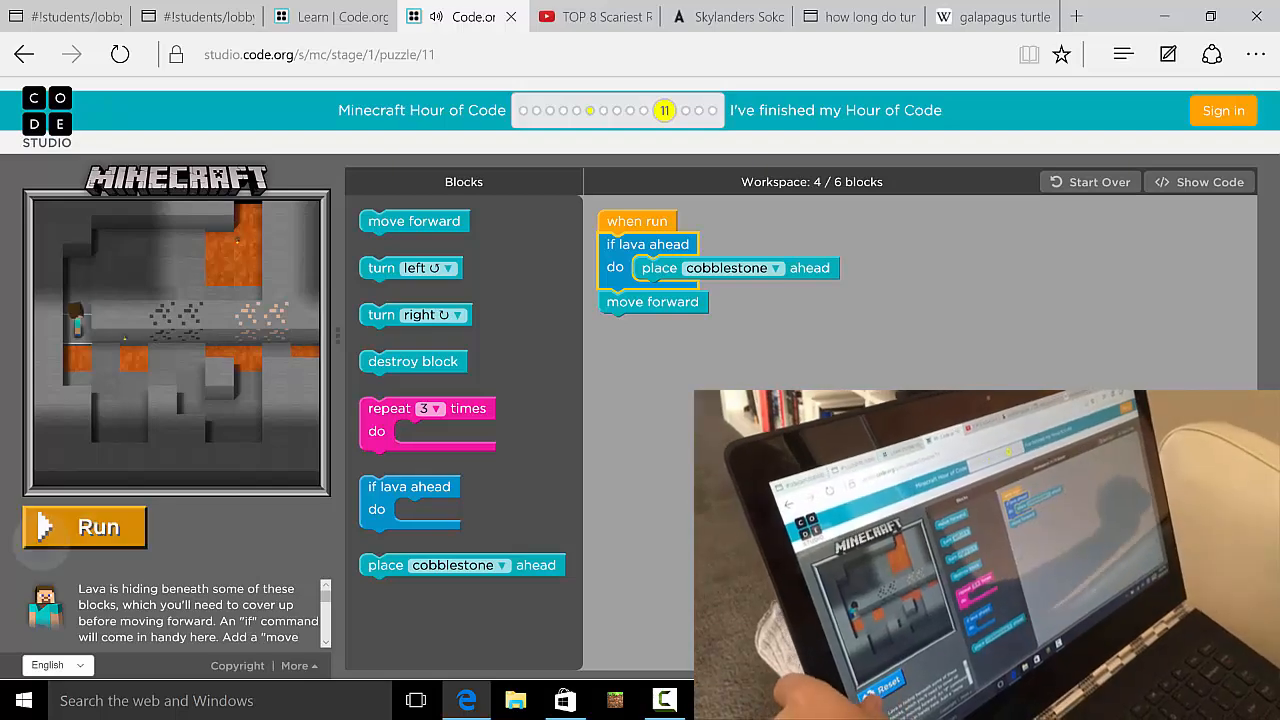
{"action": "left_click", "coordinate": [84, 527]}
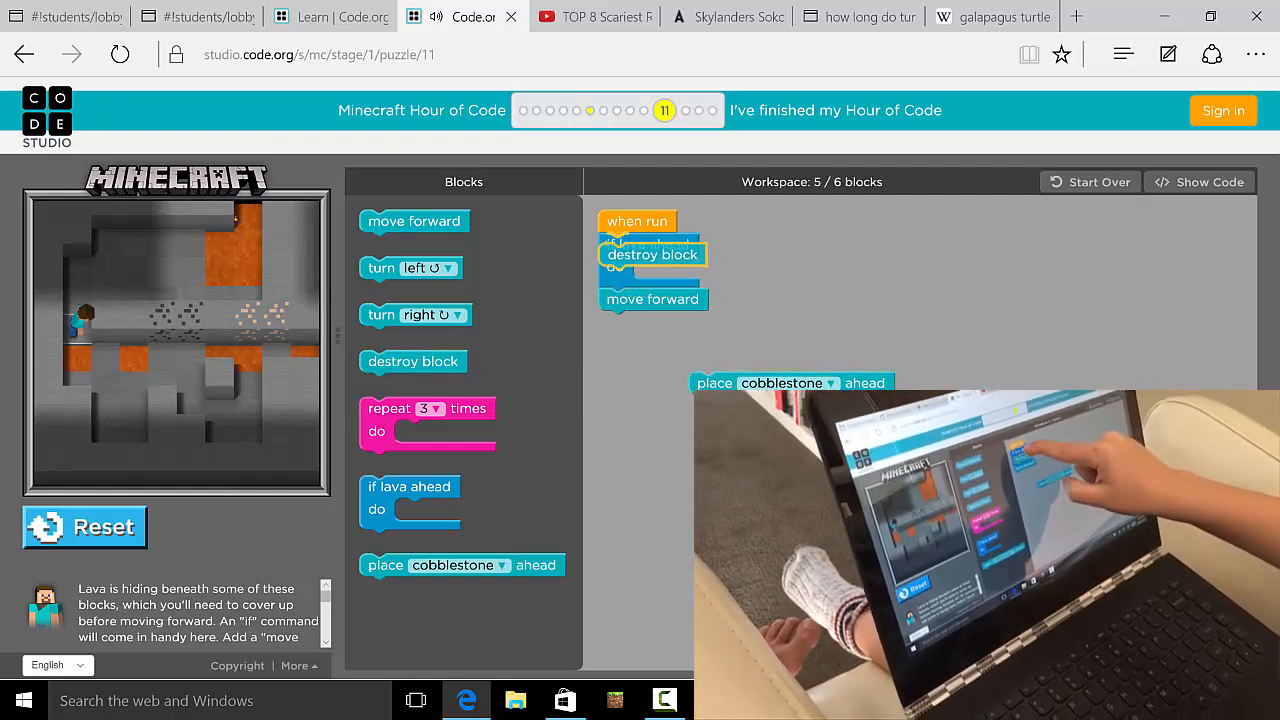
Step: Order the program as destroy block, lava check placing cobblestone, then run it
{"action": "left_click_drag", "start_coordinate": [410, 486], "coordinate": [650, 267]}
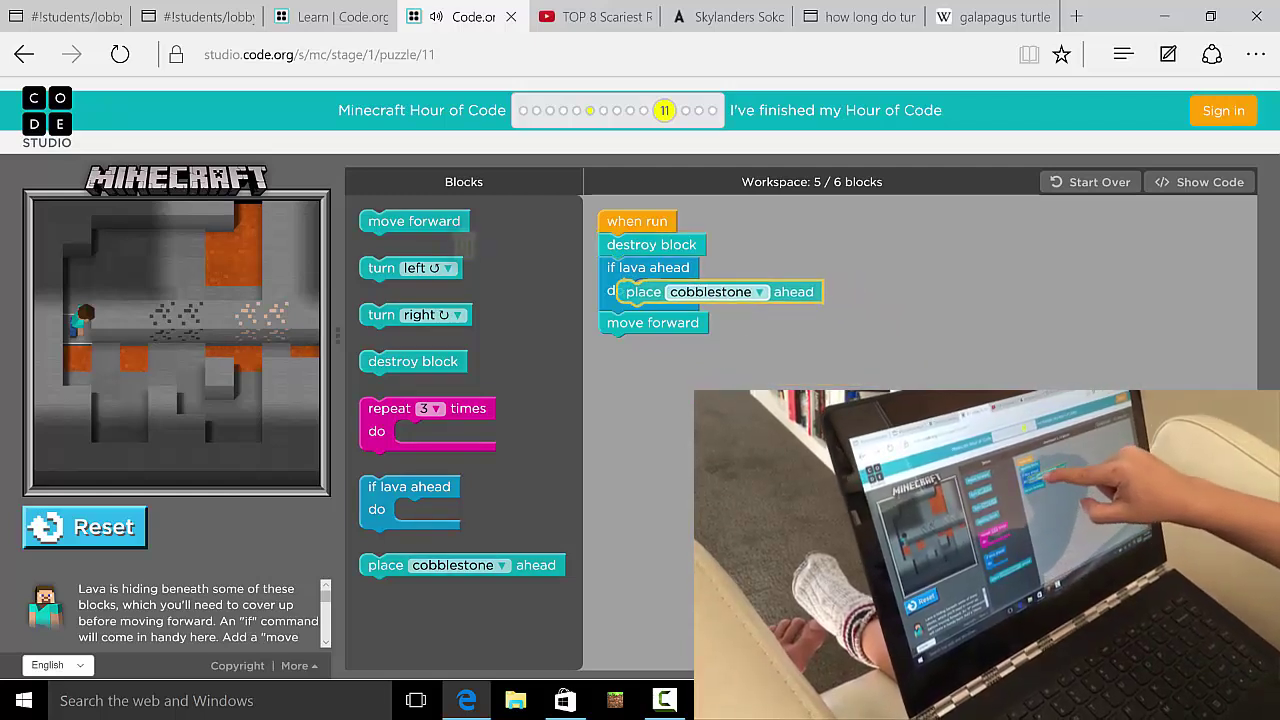
{"action": "left_click_drag", "start_coordinate": [715, 291], "coordinate": [745, 298]}
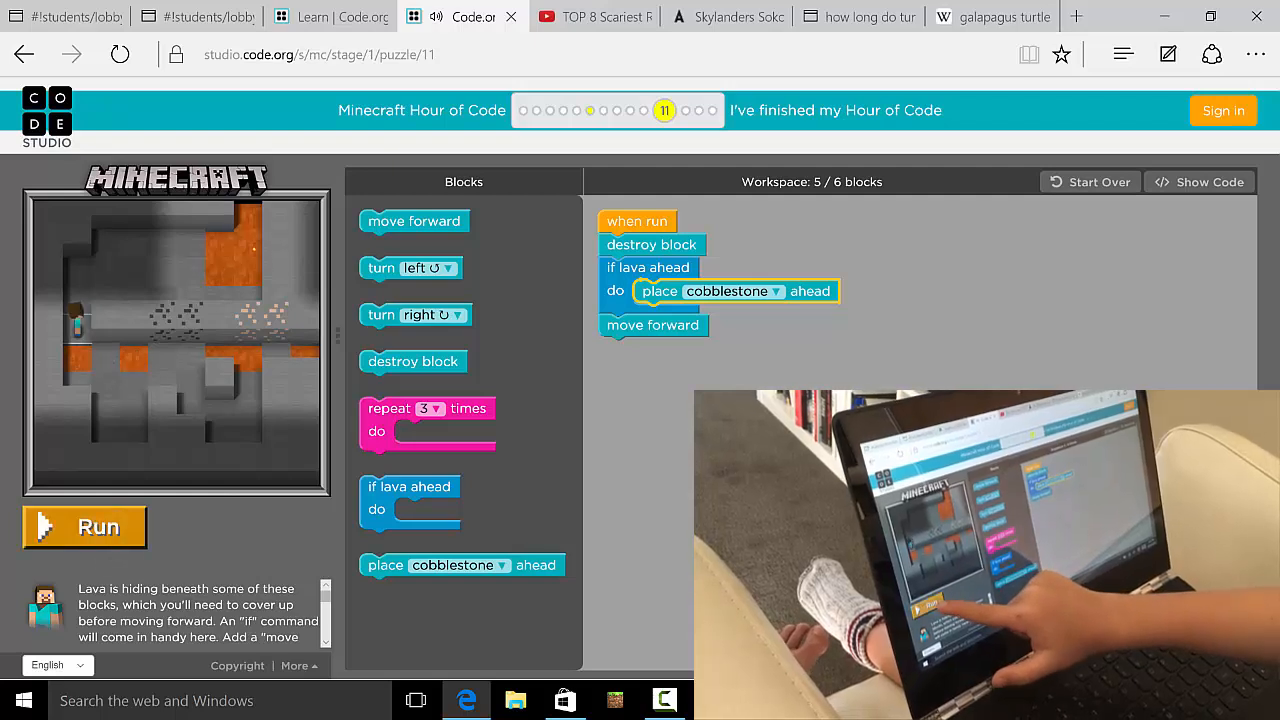
{"action": "left_click", "coordinate": [84, 527]}
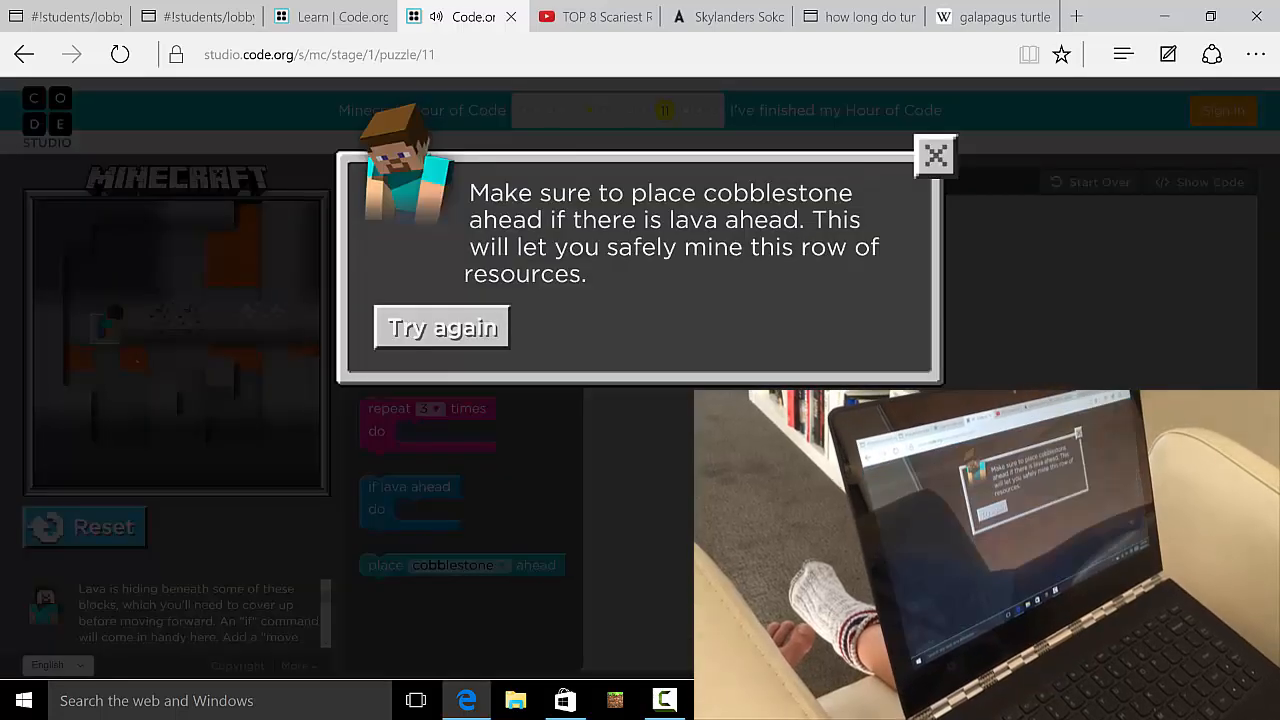
Step: Dismiss the failure hint with Try again
{"action": "left_click", "coordinate": [936, 155]}
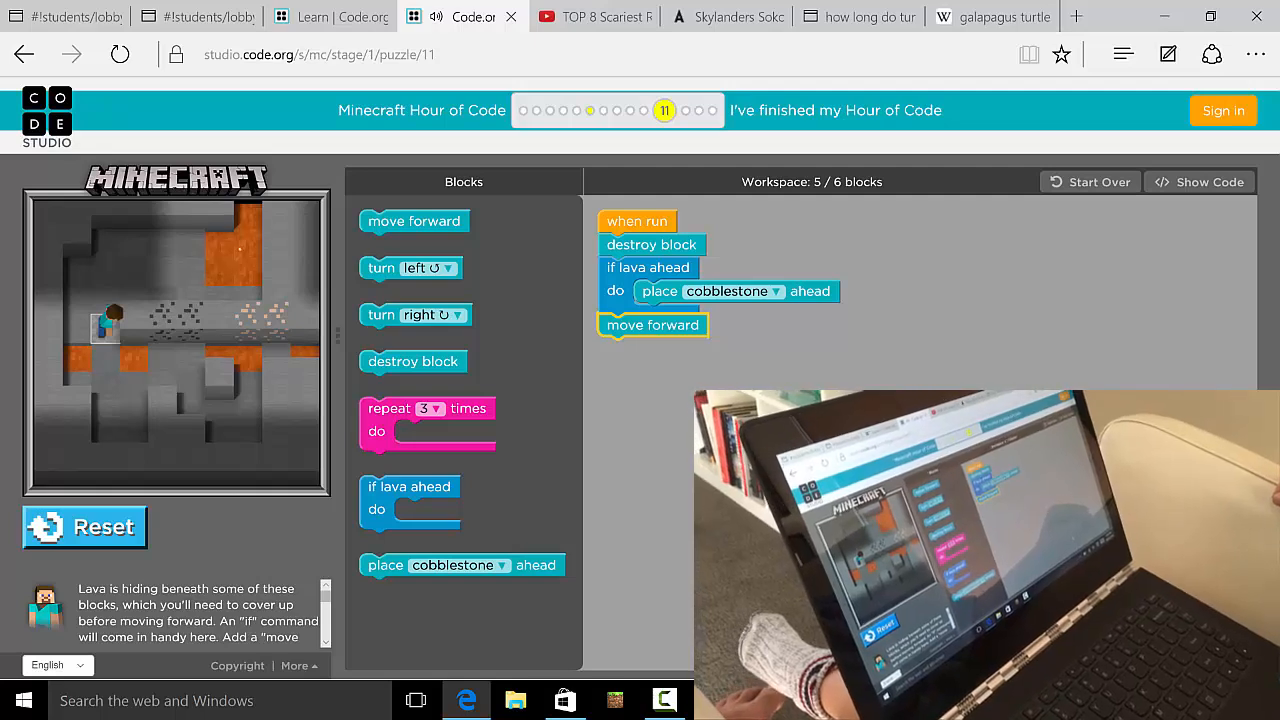
Step: Add a repeat 3 times loop under when run and move the blocks inside it
{"action": "left_click_drag", "start_coordinate": [427, 408], "coordinate": [665, 341]}
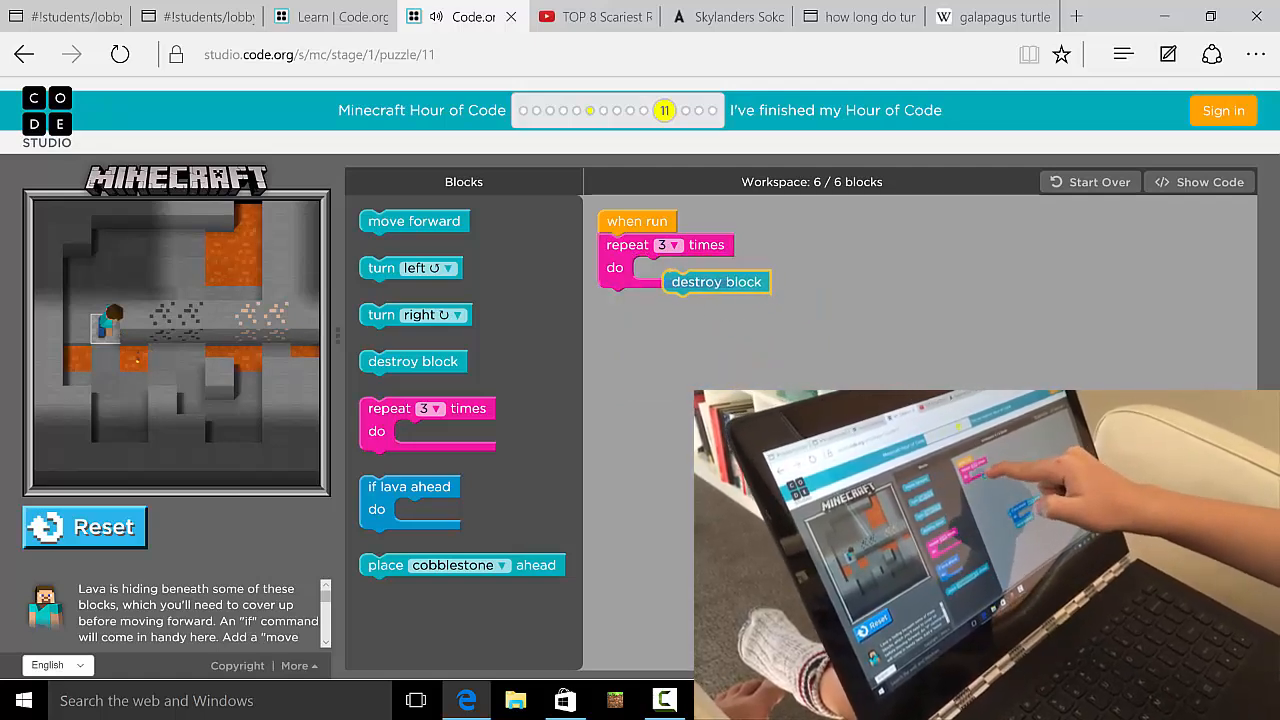
{"action": "left_click_drag", "start_coordinate": [716, 281], "coordinate": [686, 268]}
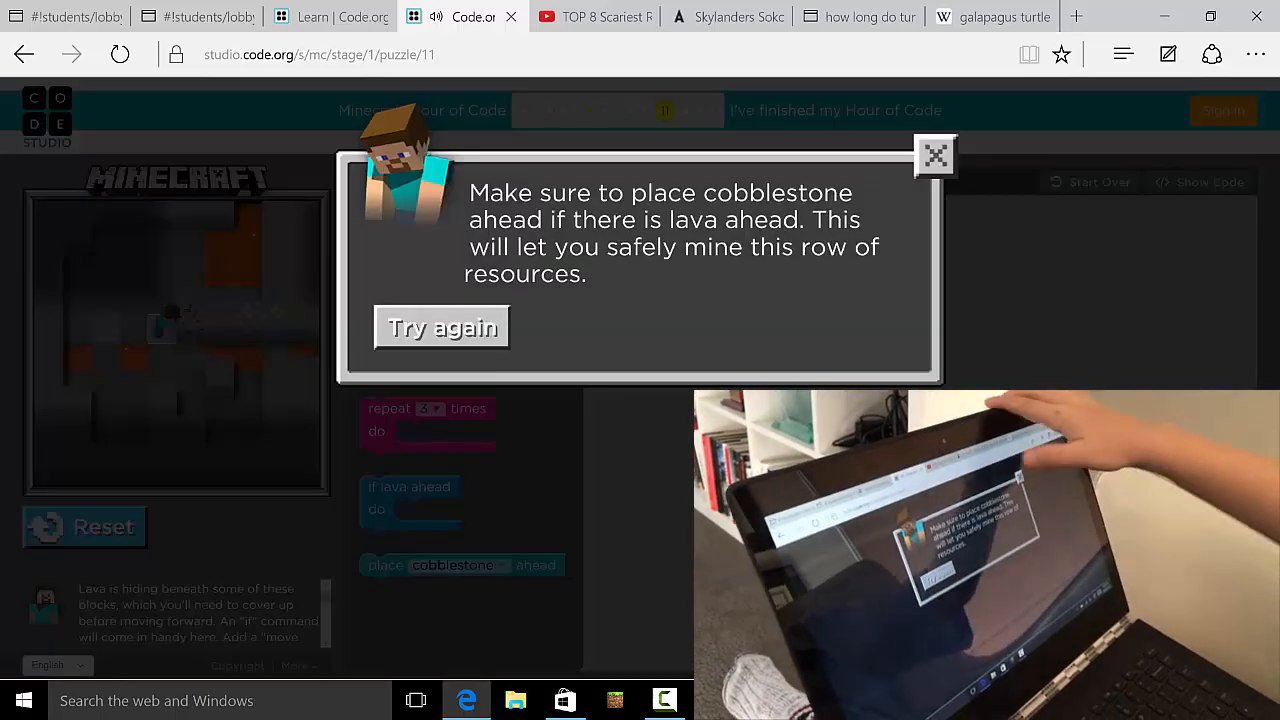
Step: Close the cobblestone hint by choosing Try again
{"action": "left_click", "coordinate": [935, 156]}
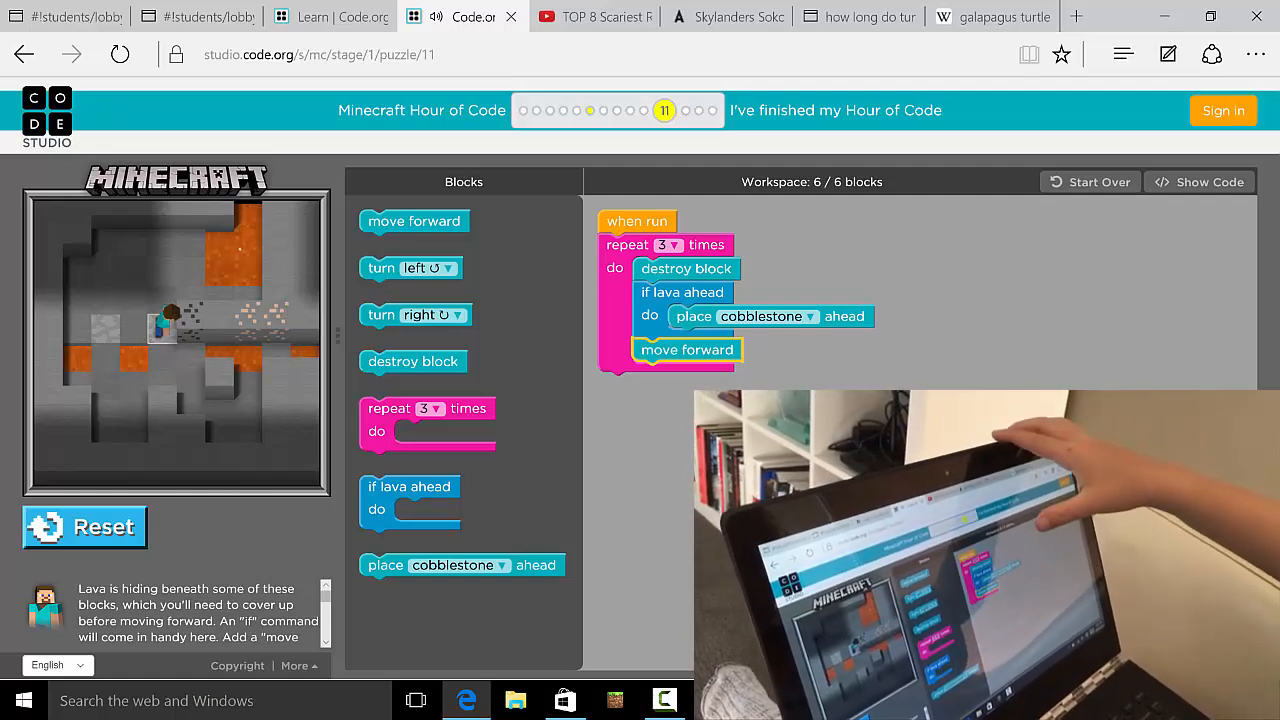
Step: Change the repeat loop count from 3 to 6
{"action": "left_click", "coordinate": [673, 244]}
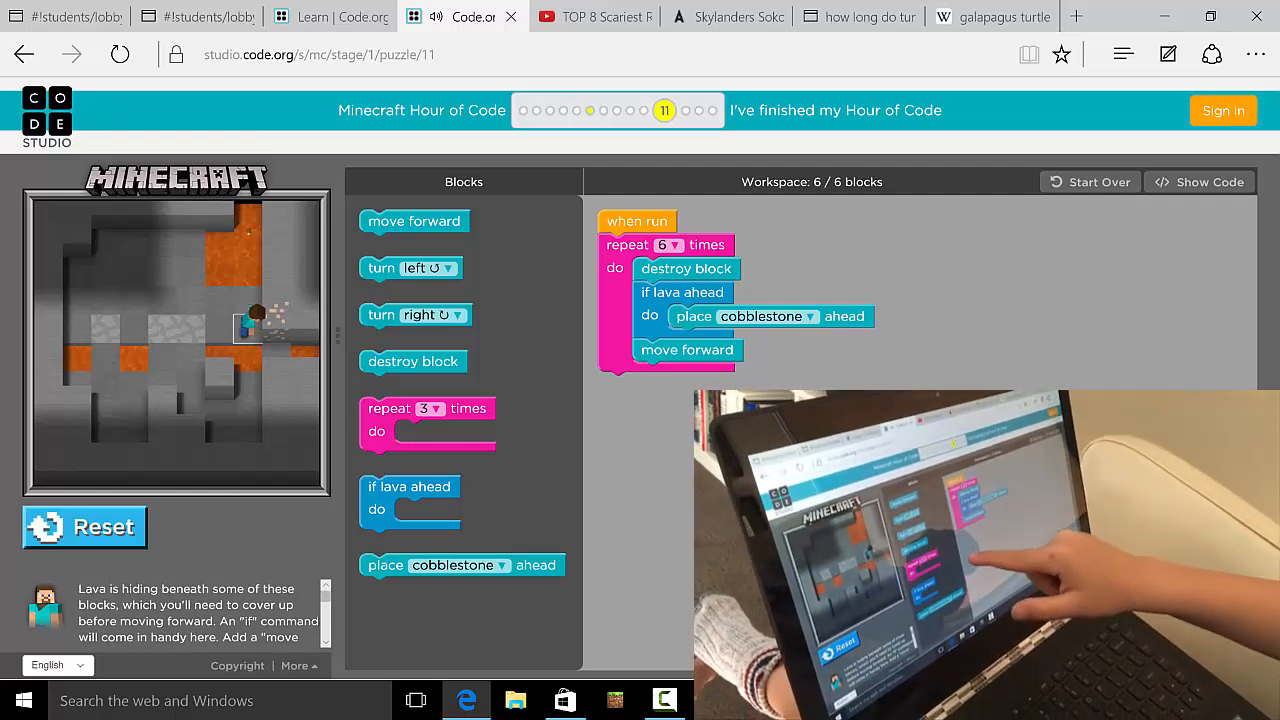
Step: Add destroy block after the loop, set repeats to 7, and run the program
{"action": "left_click_drag", "start_coordinate": [413, 361], "coordinate": [668, 389]}
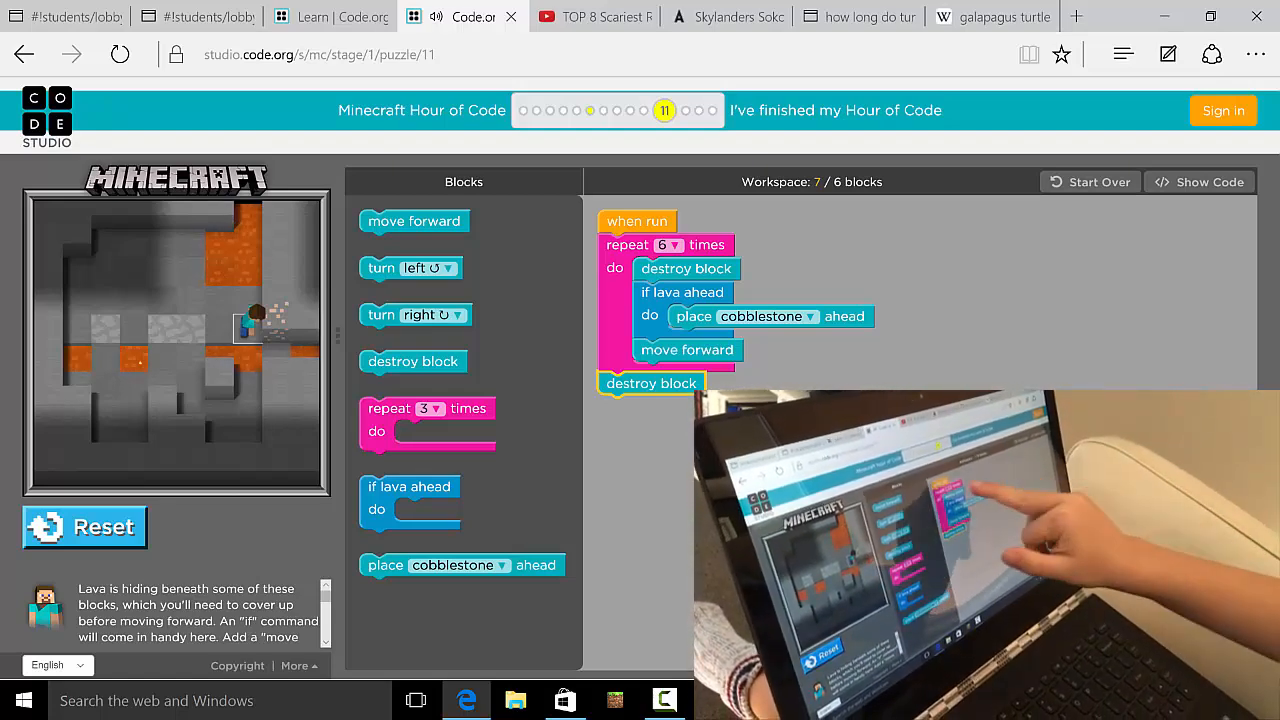
{"action": "left_click", "coordinate": [672, 245]}
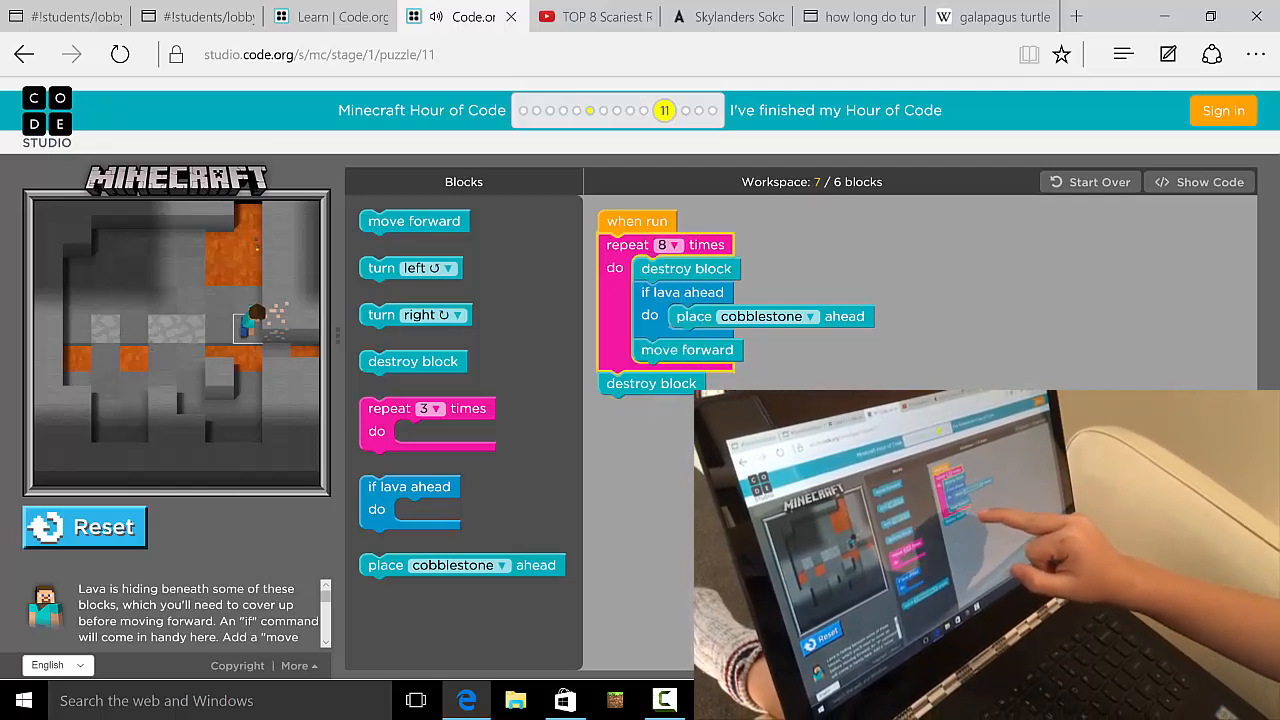
{"action": "left_click", "coordinate": [665, 245]}
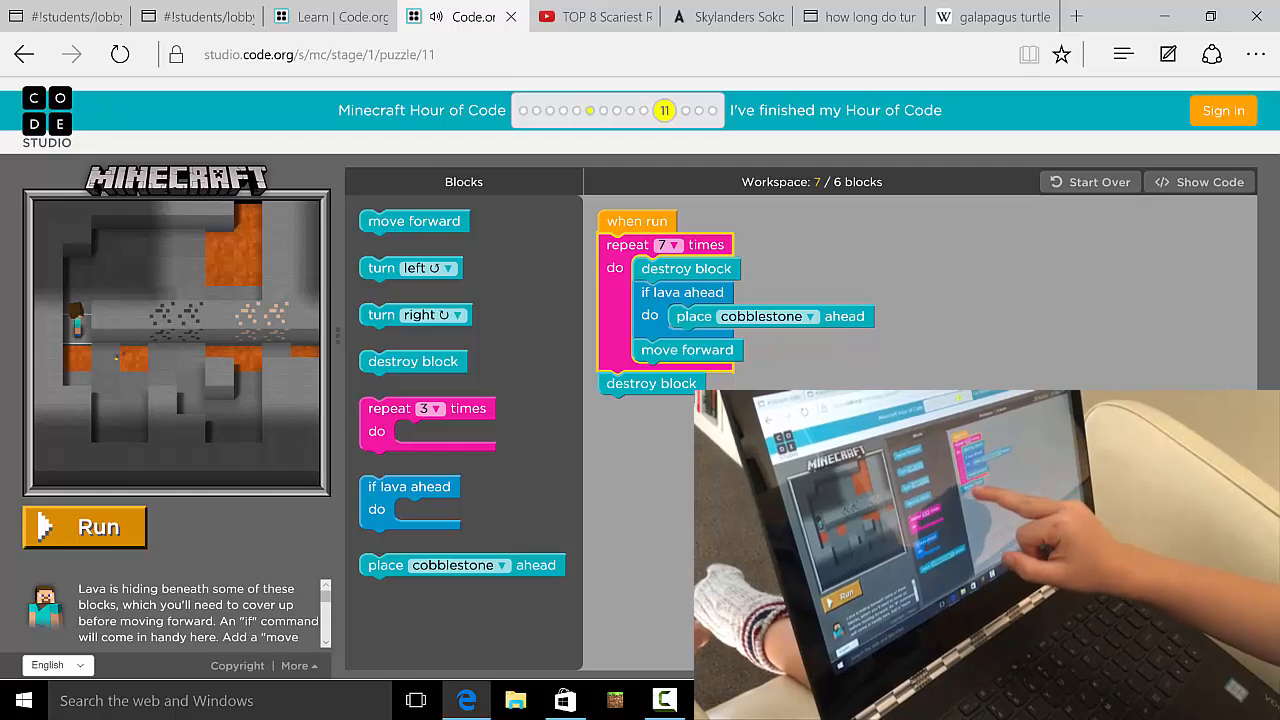
{"action": "left_click", "coordinate": [85, 527]}
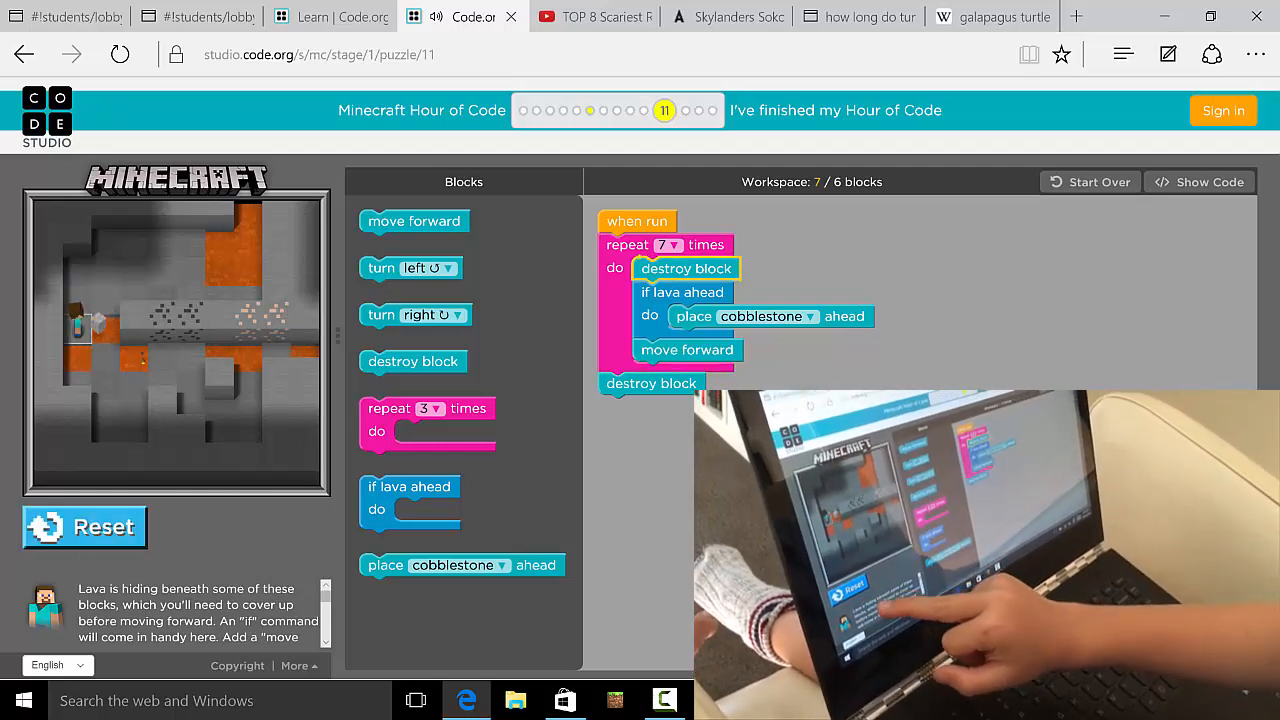